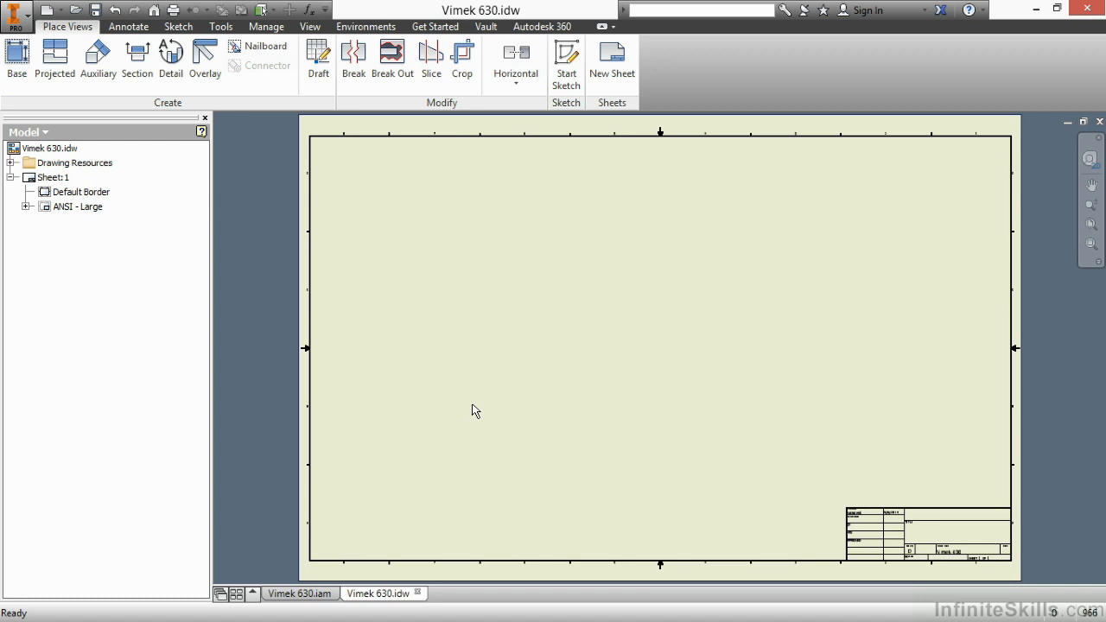
pyautogui.moveTo(488, 336)
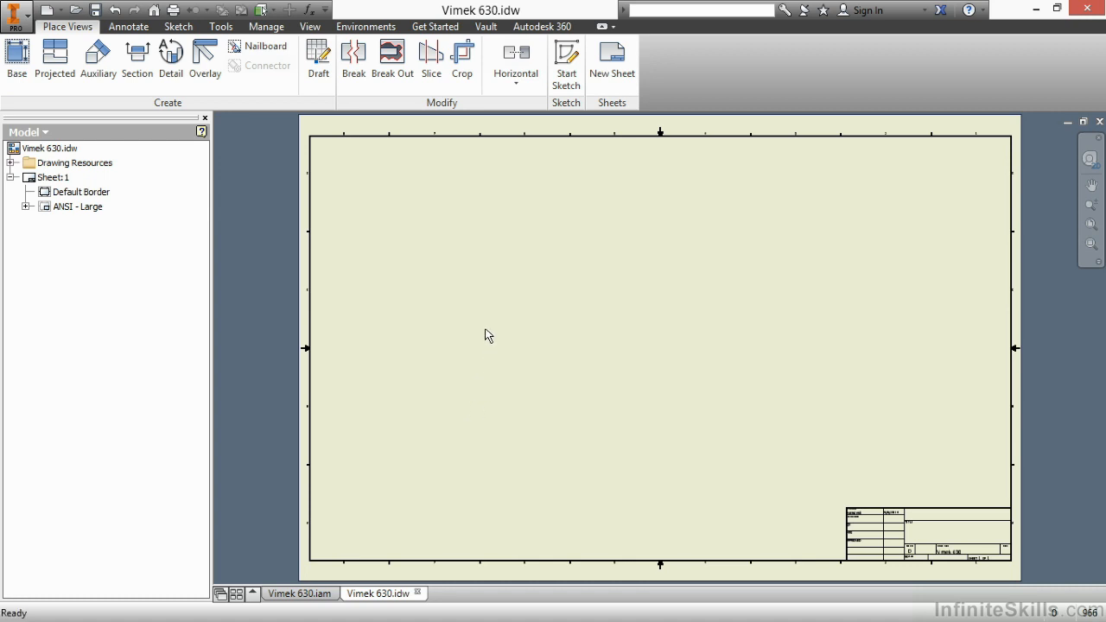
# Step: Bring up the marking menu of drawing commands over the blank sheet
pyautogui.rightClick(488, 336)
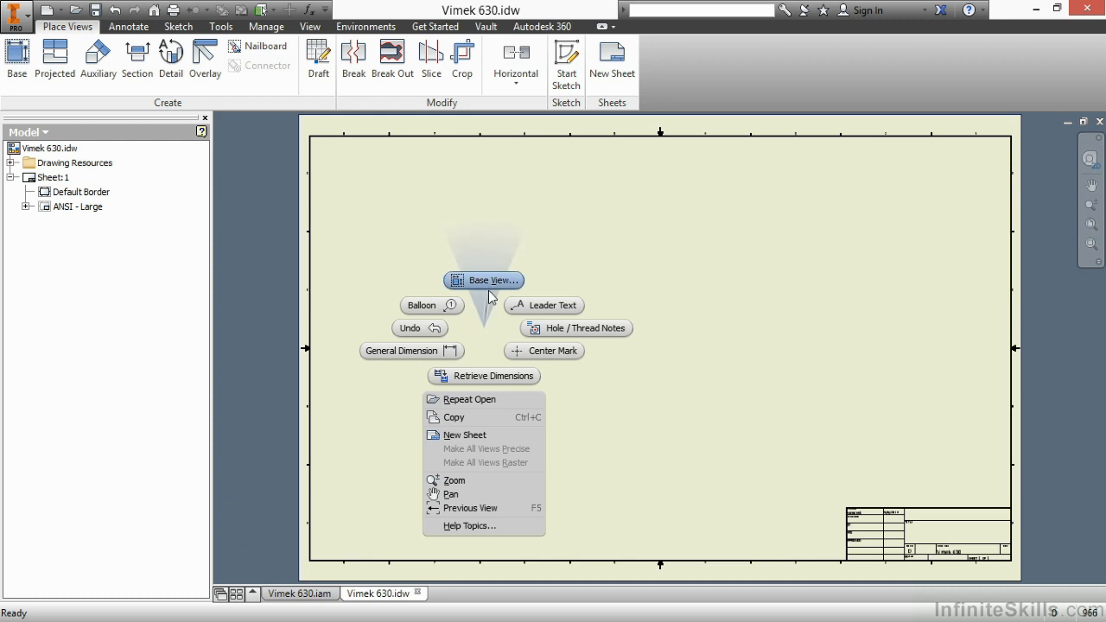
pyautogui.moveTo(493, 297)
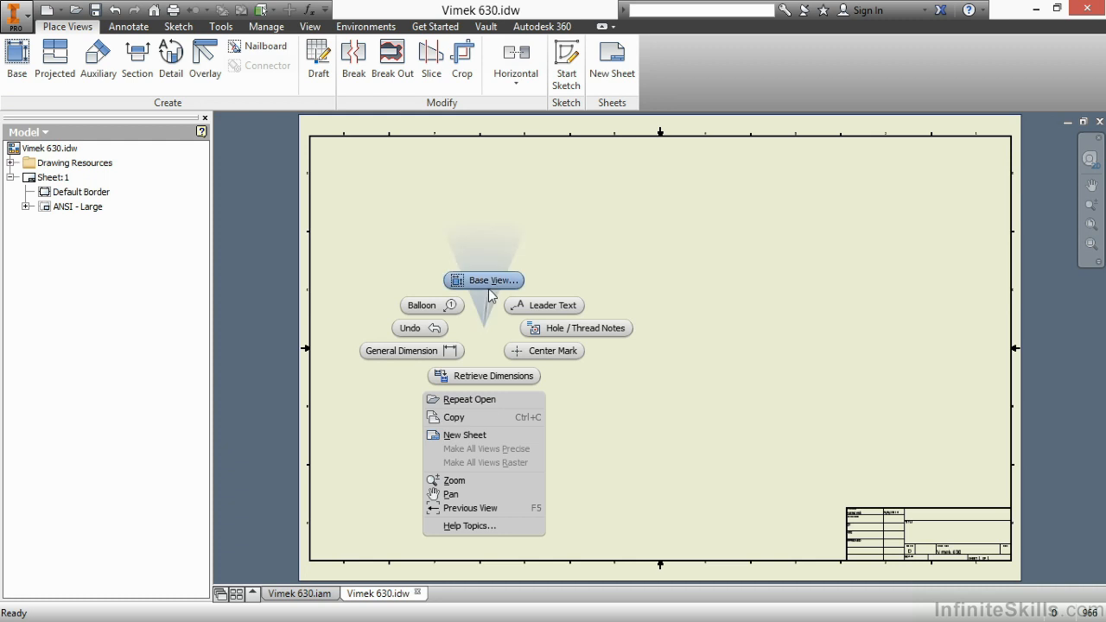
# Step: Start a Base View and orient it from the Right side in the Drawing View dialog
pyautogui.click(484, 280)
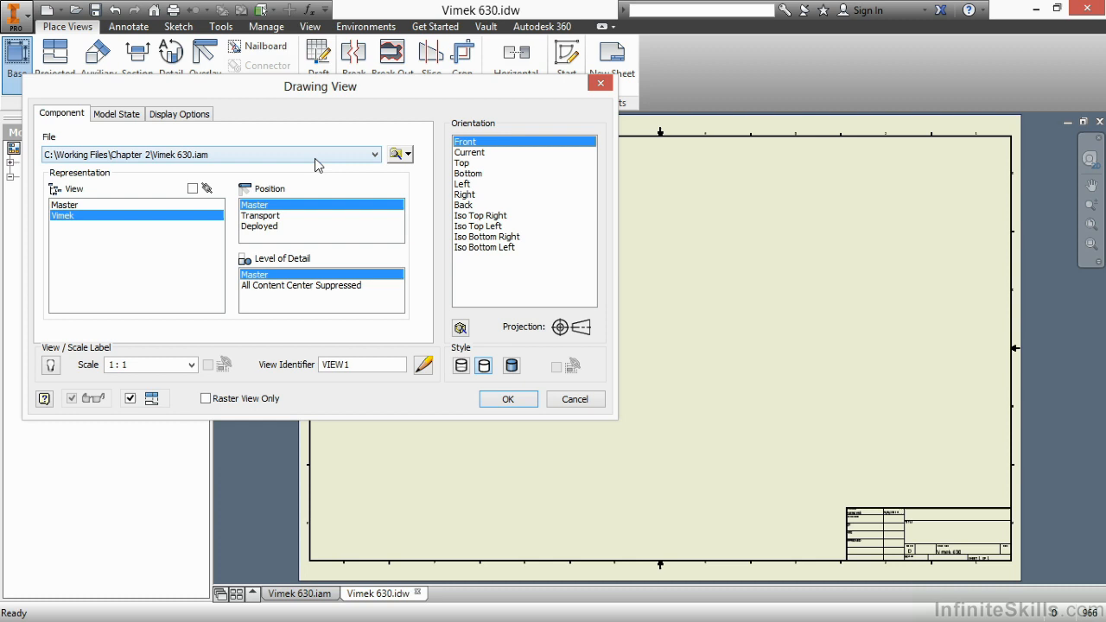
pyautogui.moveTo(394, 154)
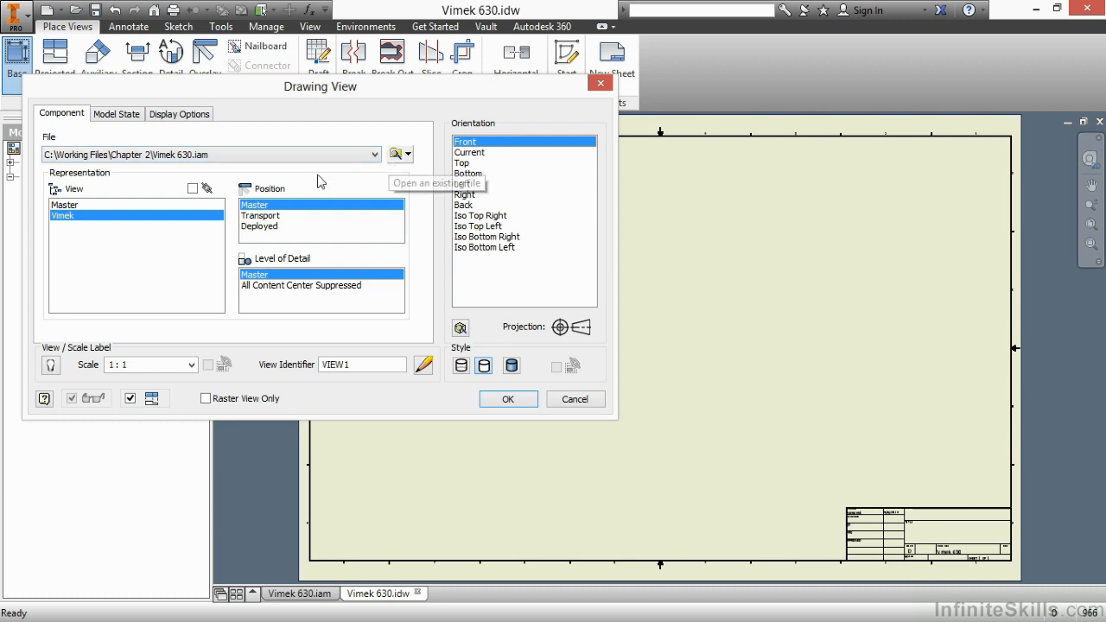
pyautogui.moveTo(166, 201)
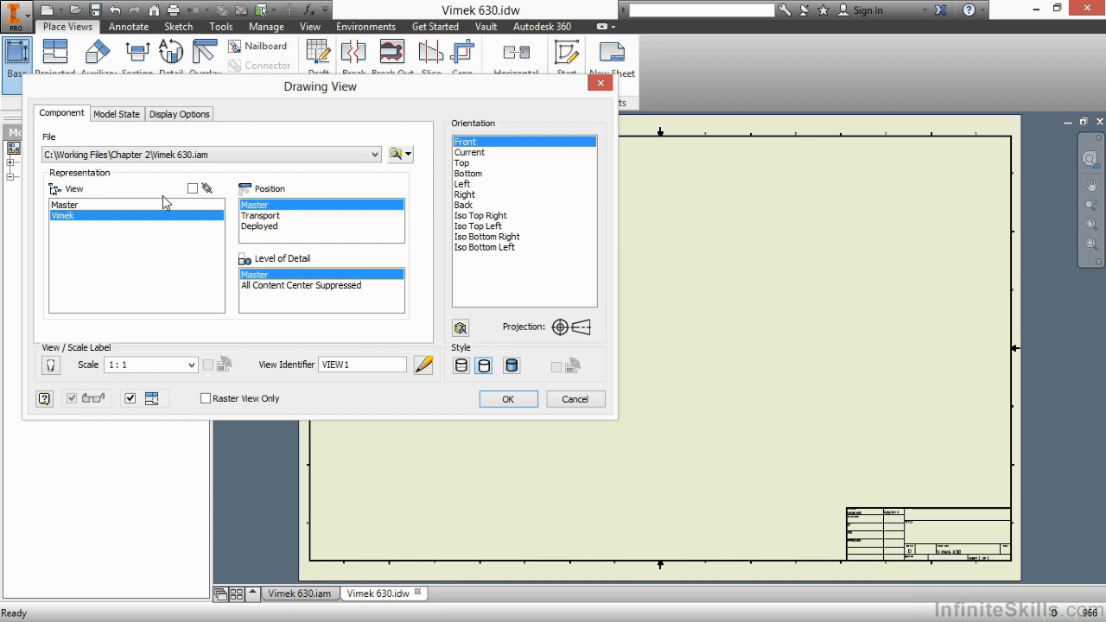
pyautogui.moveTo(135, 249)
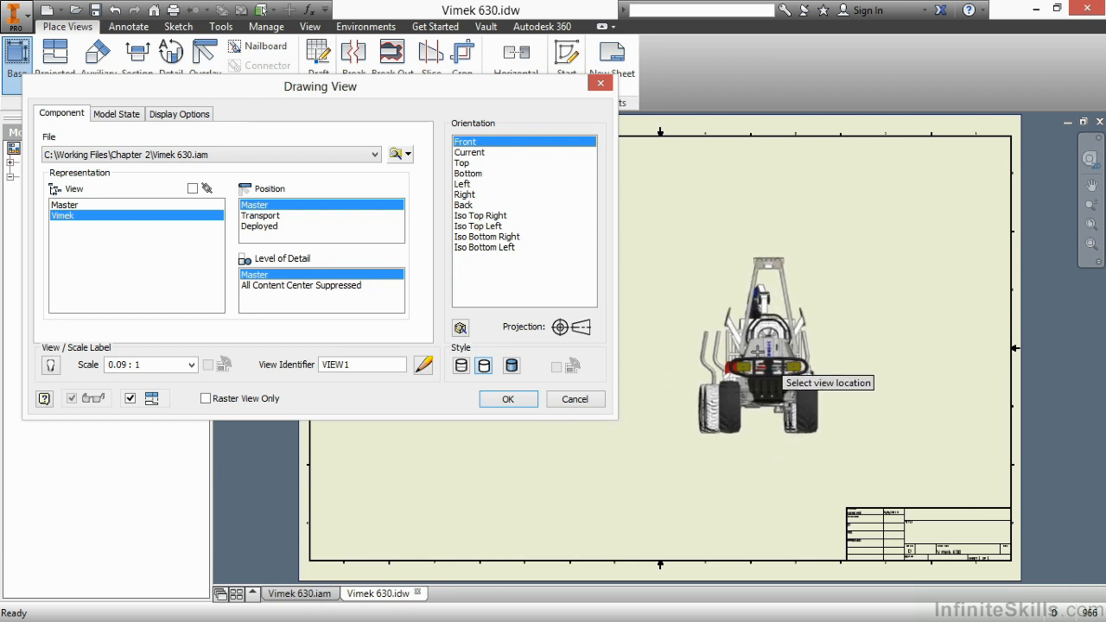
pyautogui.moveTo(544, 233)
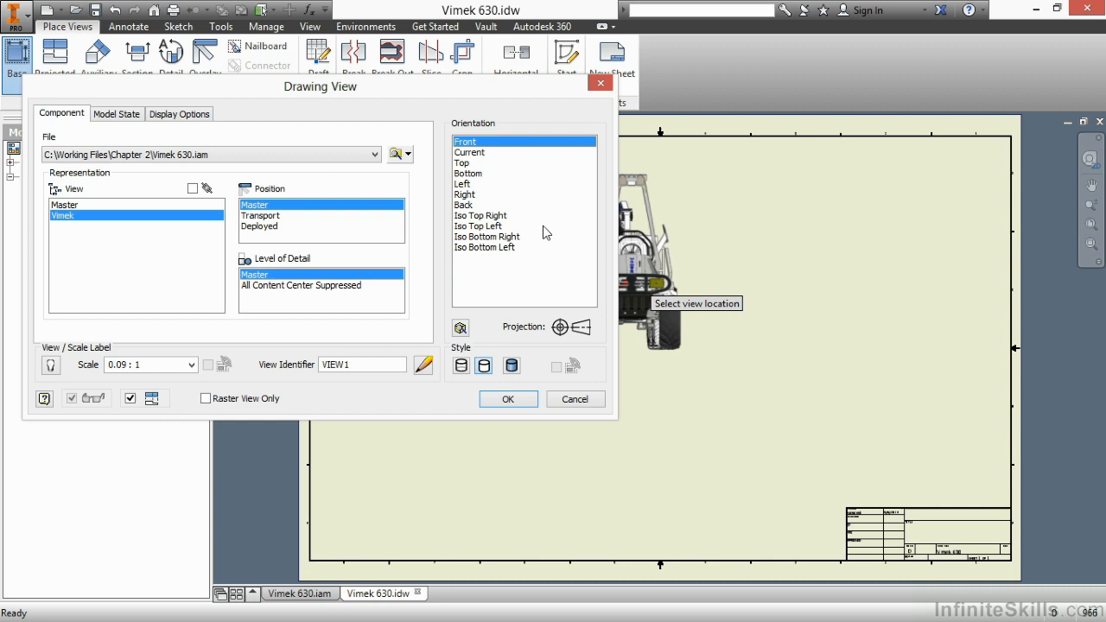
pyautogui.click(465, 194)
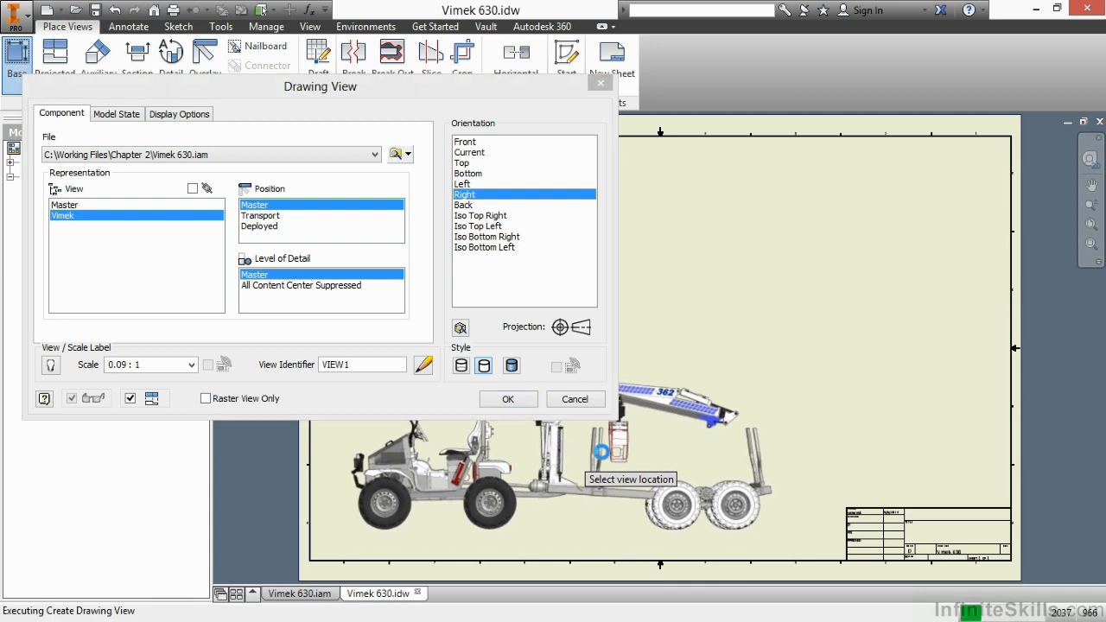
# Step: Confirm the dialog to create the right-side base view on the sheet
pyautogui.click(508, 397)
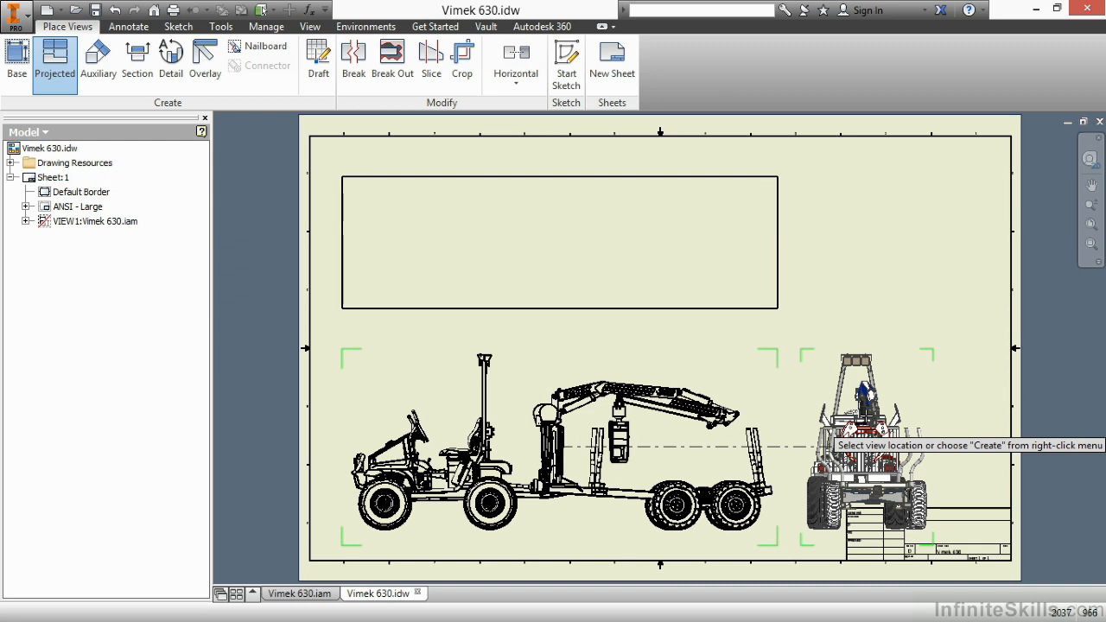
pyautogui.moveTo(868, 408)
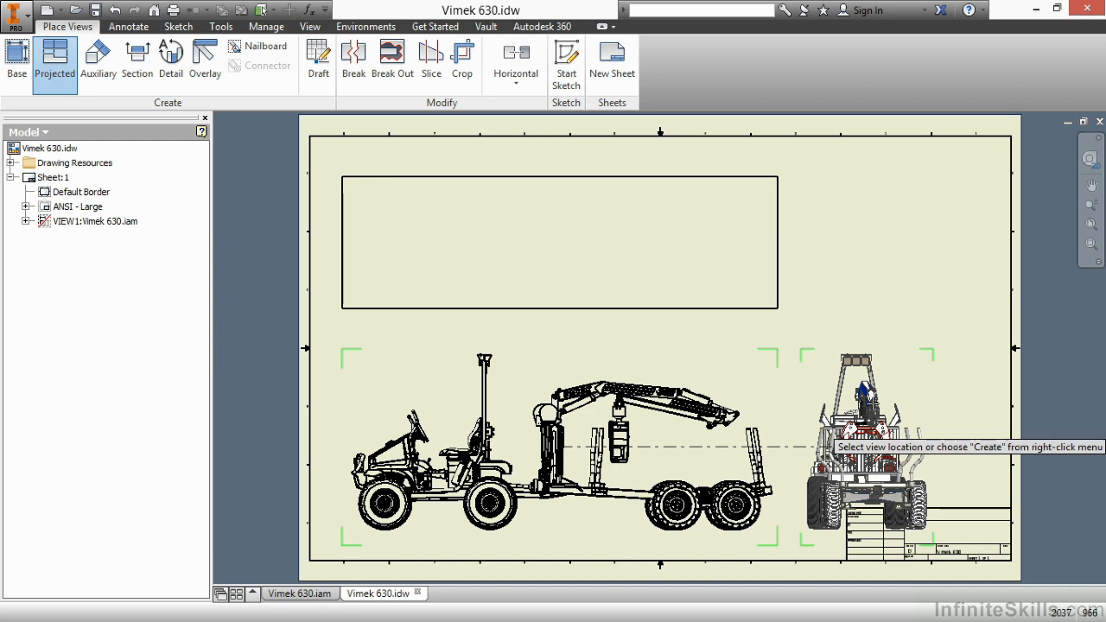
pyautogui.moveTo(877, 301)
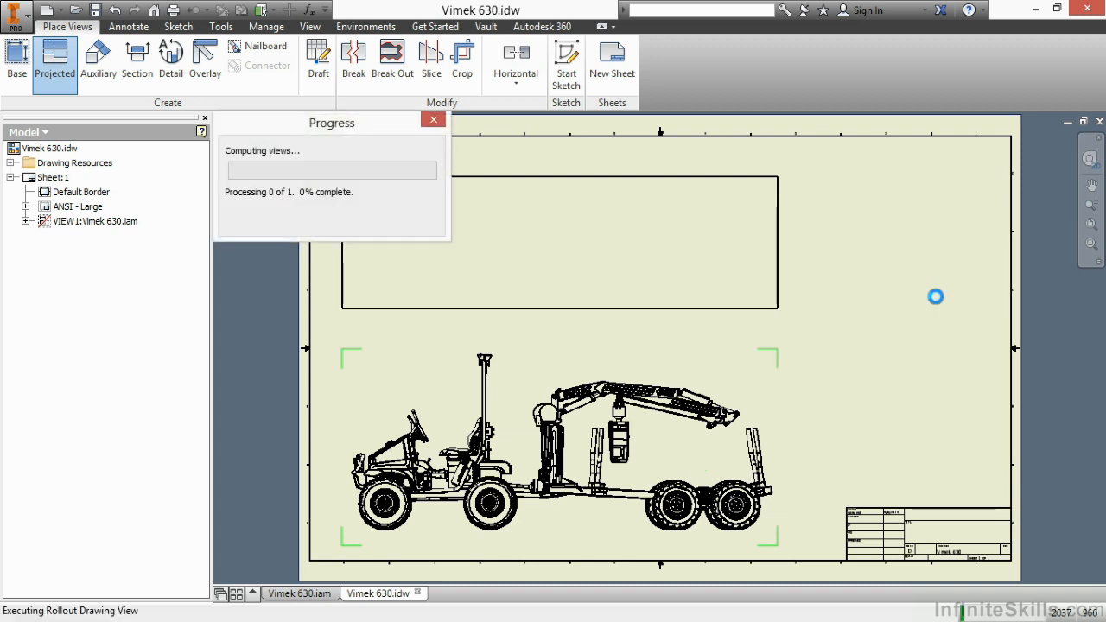
pyautogui.moveTo(906, 319)
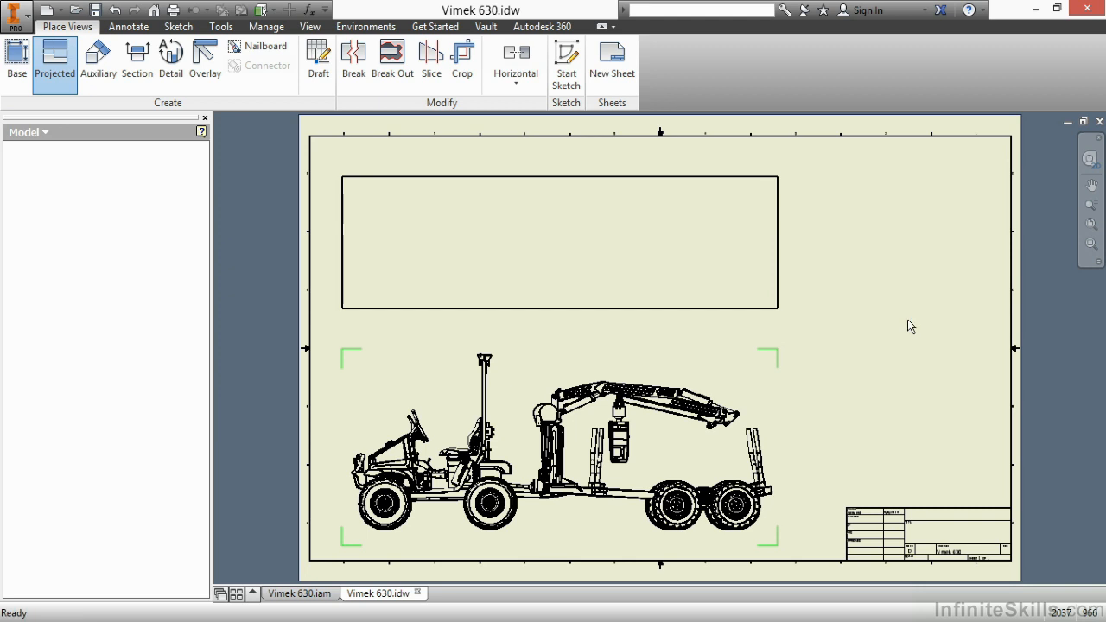
# Step: Finish placing the projected top view above the side view
pyautogui.click(55, 60)
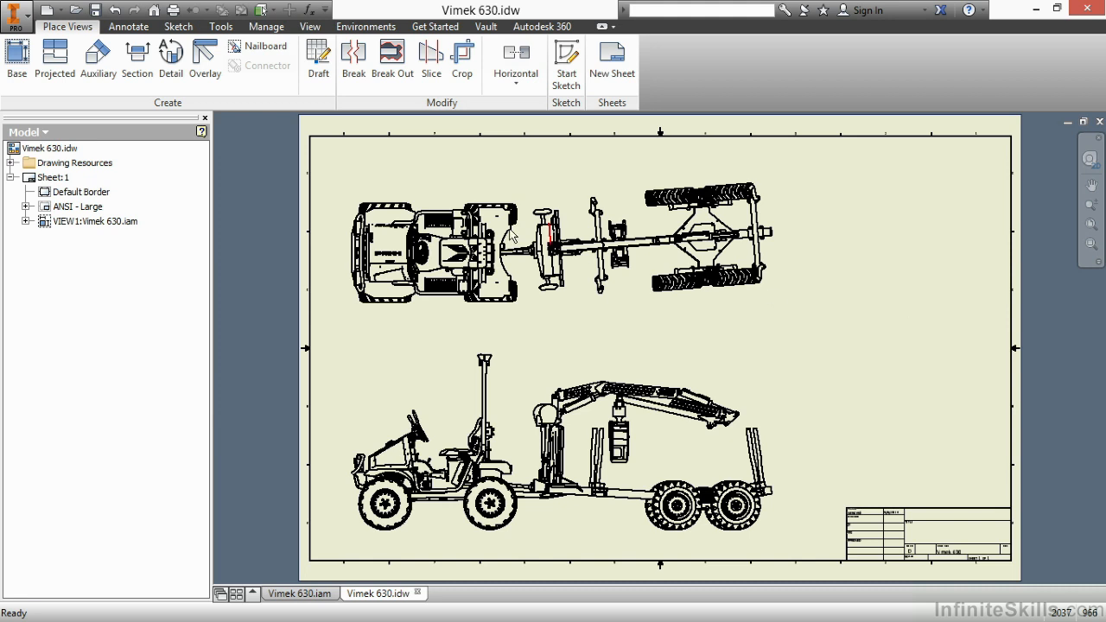
# Step: In Application Options > Drawing, set view preview display to Partial and apply it
pyautogui.click(16, 11)
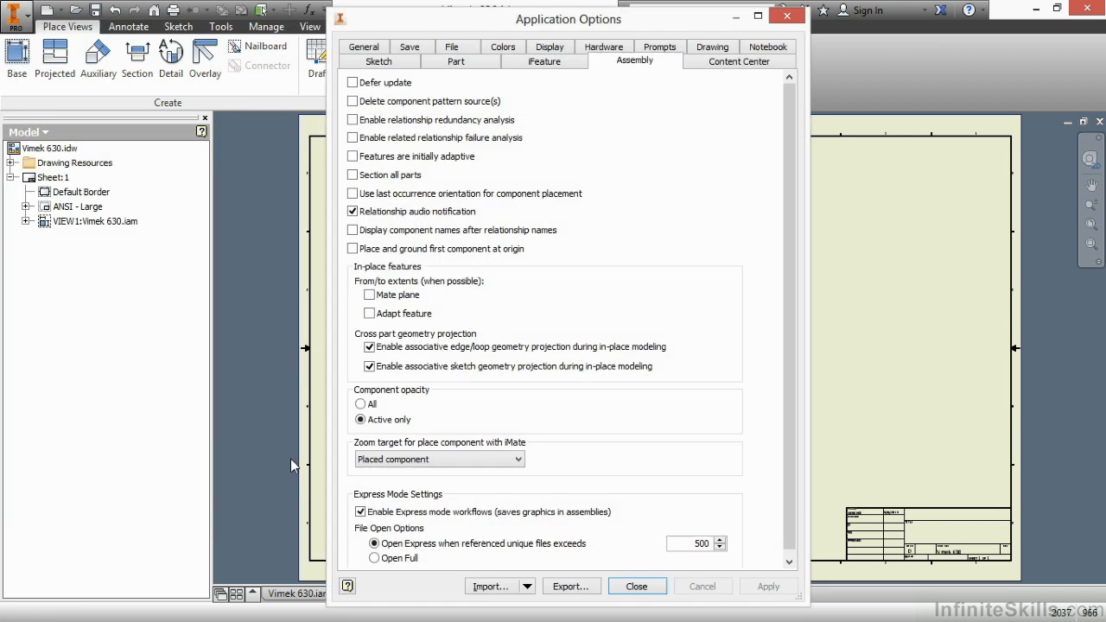
pyautogui.click(712, 60)
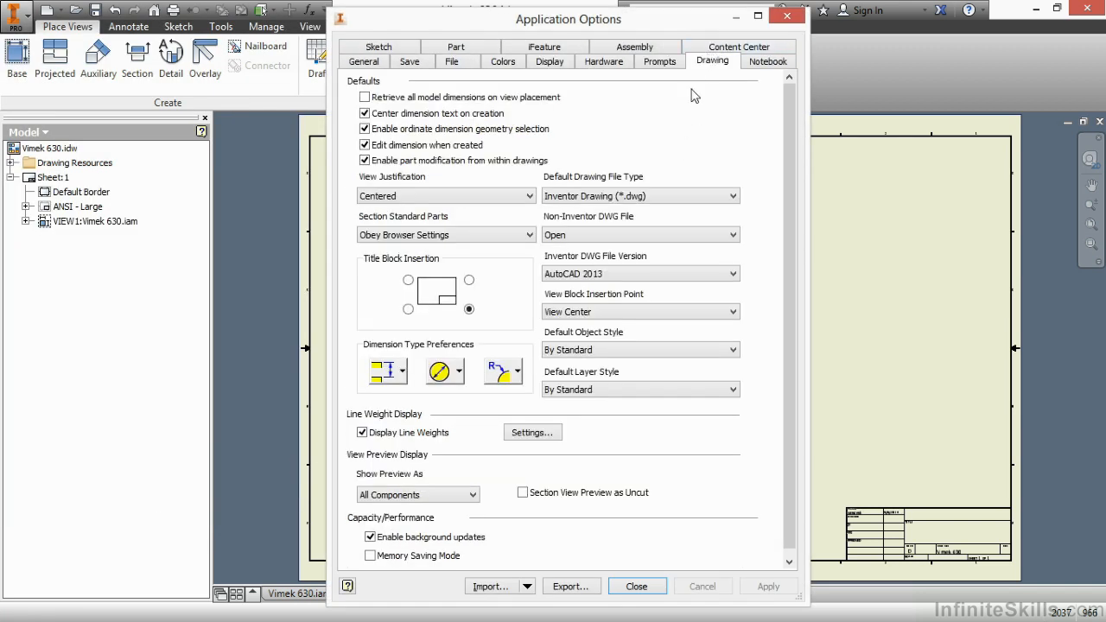
pyautogui.moveTo(477, 554)
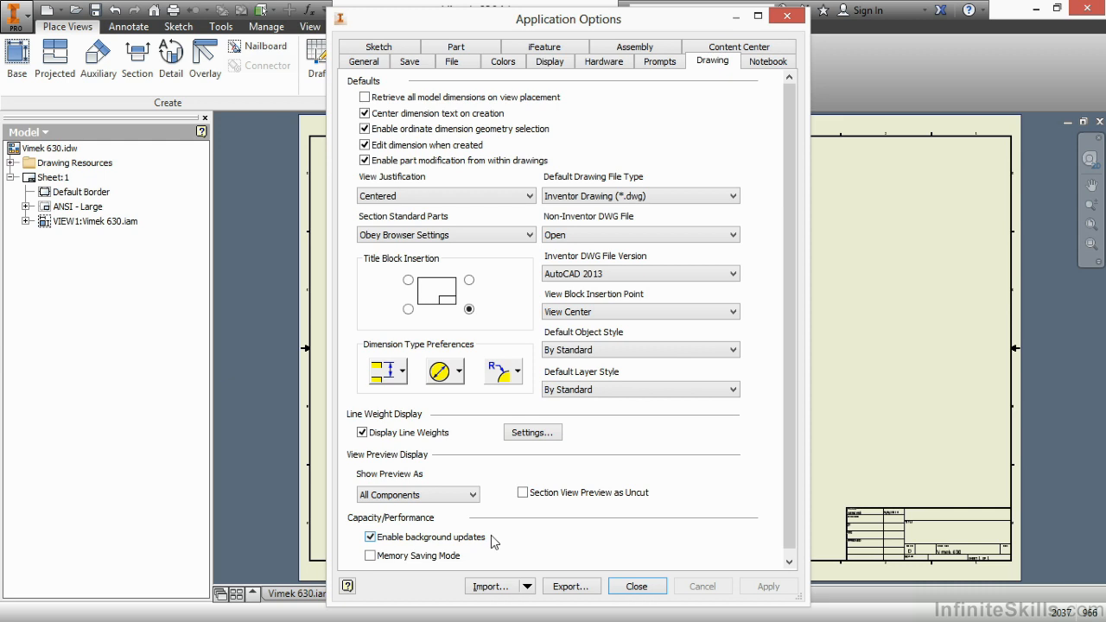
pyautogui.moveTo(481, 525)
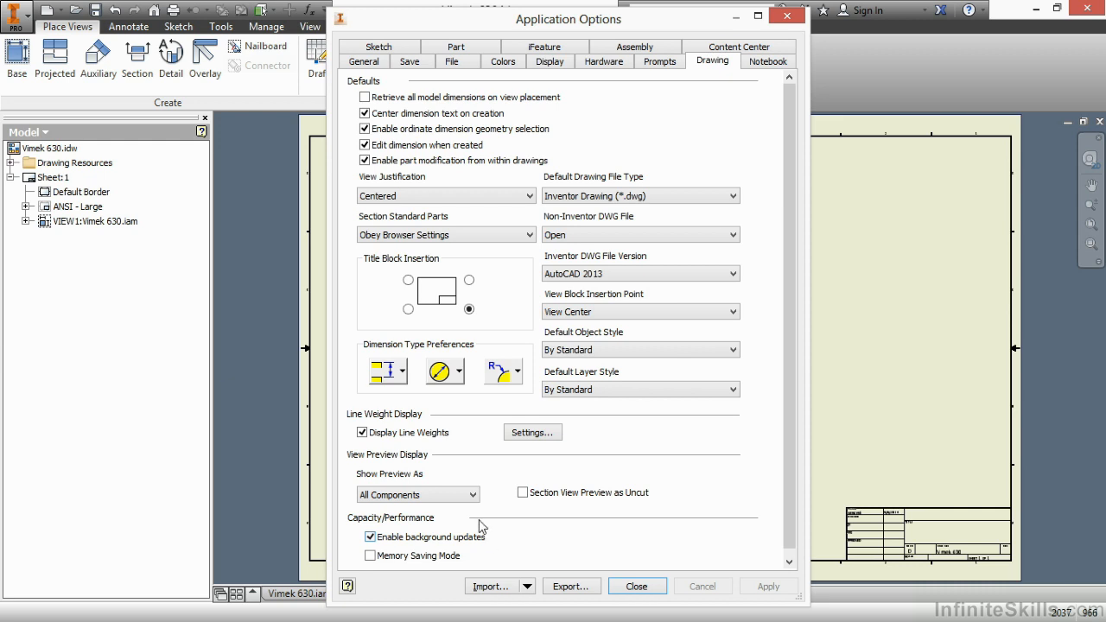
pyautogui.click(474, 494)
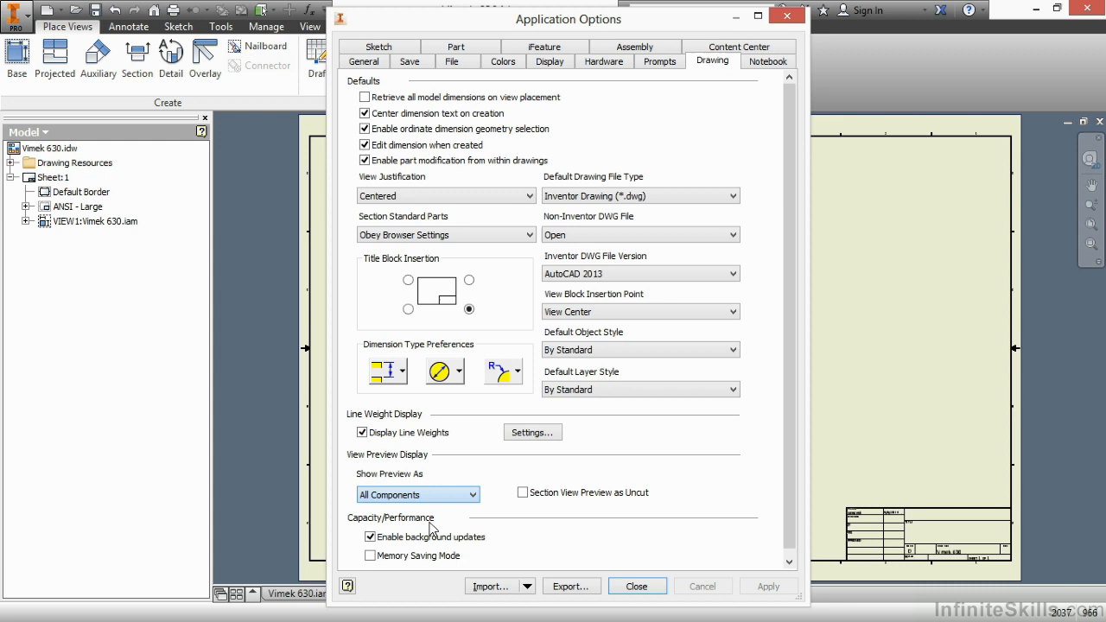
pyautogui.click(419, 495)
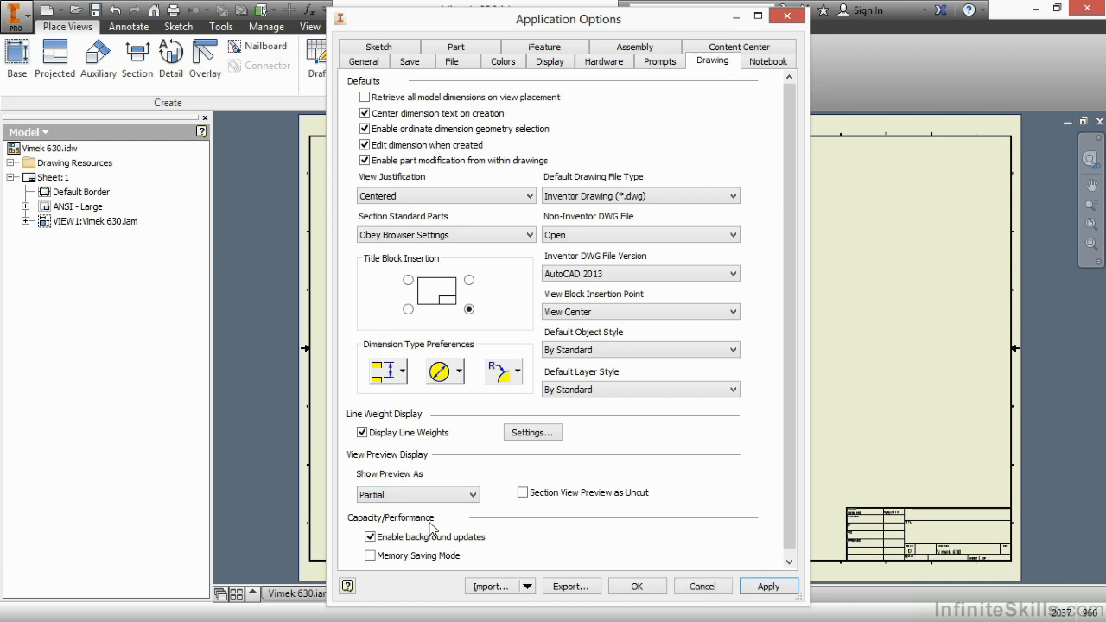
pyautogui.click(767, 586)
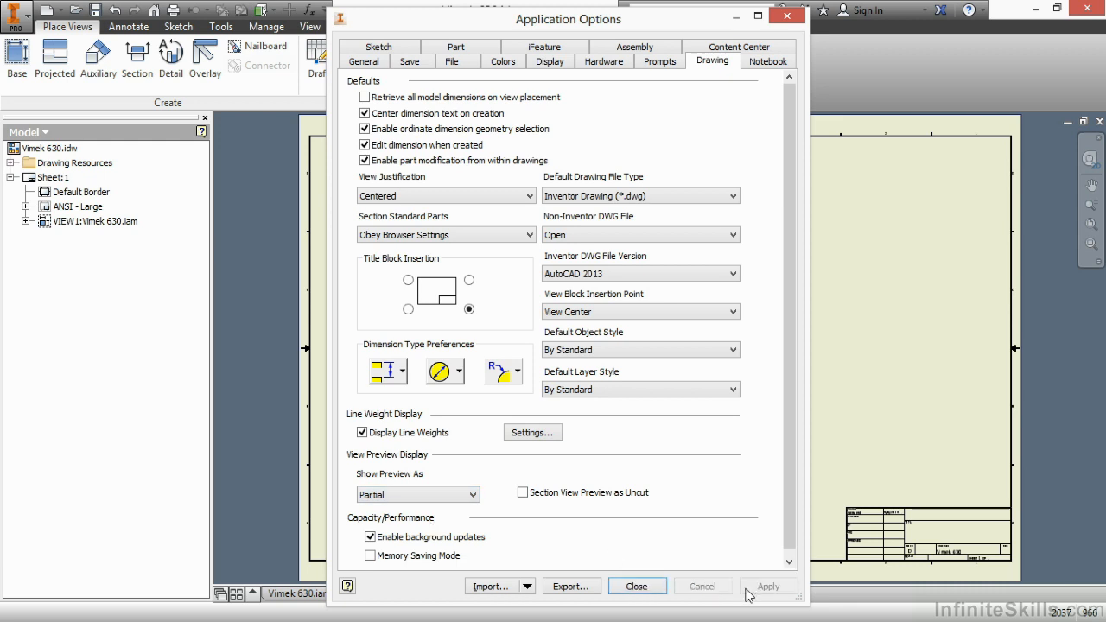
pyautogui.click(636, 586)
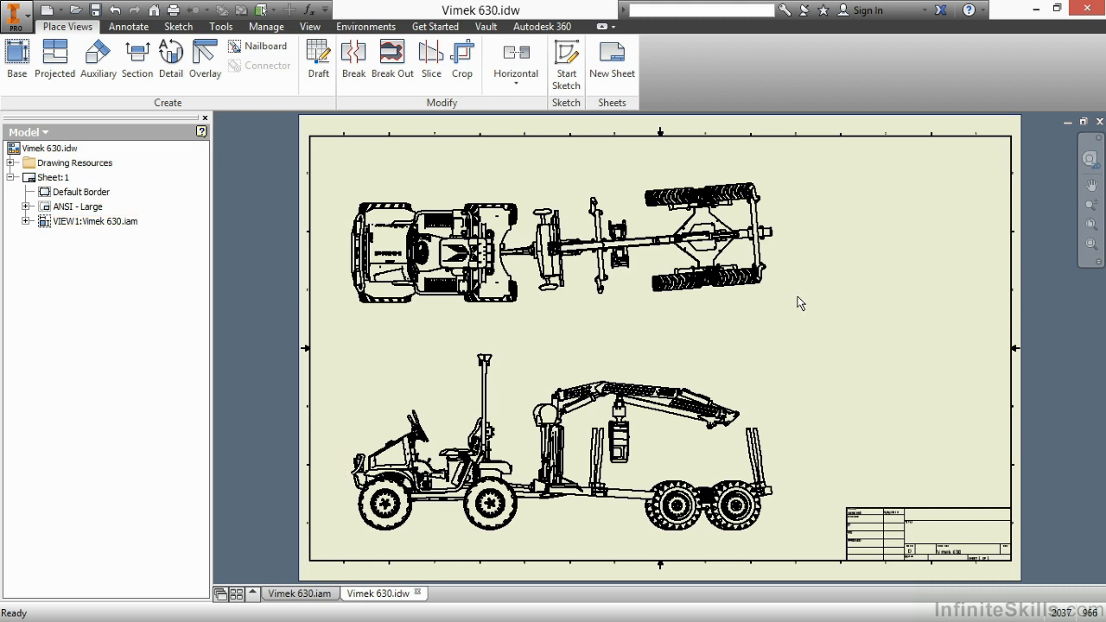
# Step: Remove the old view and place a new Right-oriented base view on the lower sheet
pyautogui.click(562, 441)
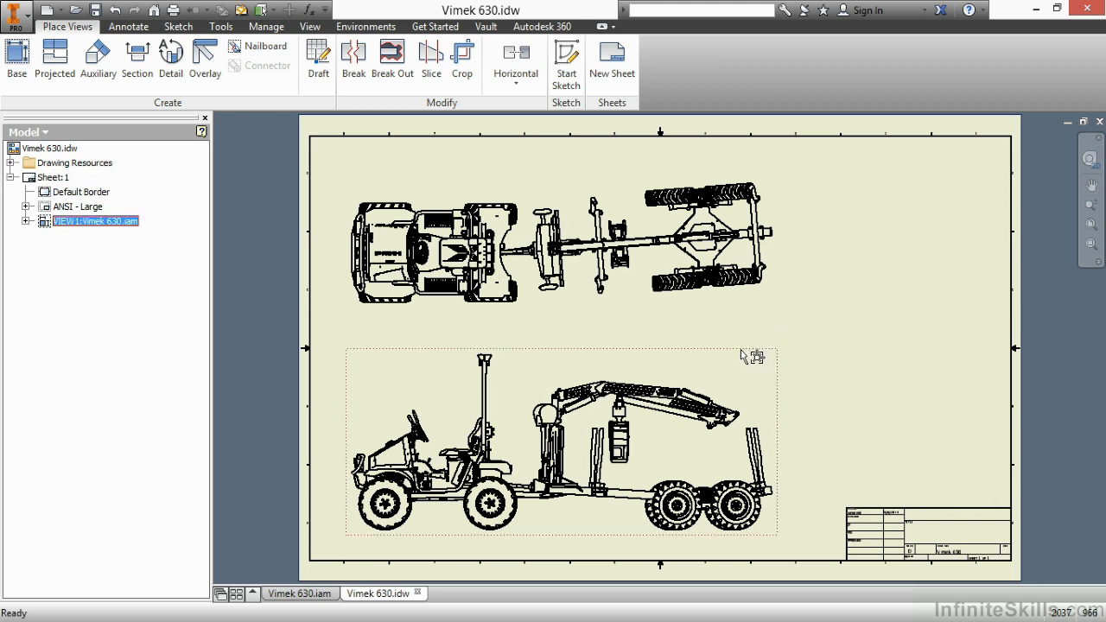
pyautogui.moveTo(709, 311)
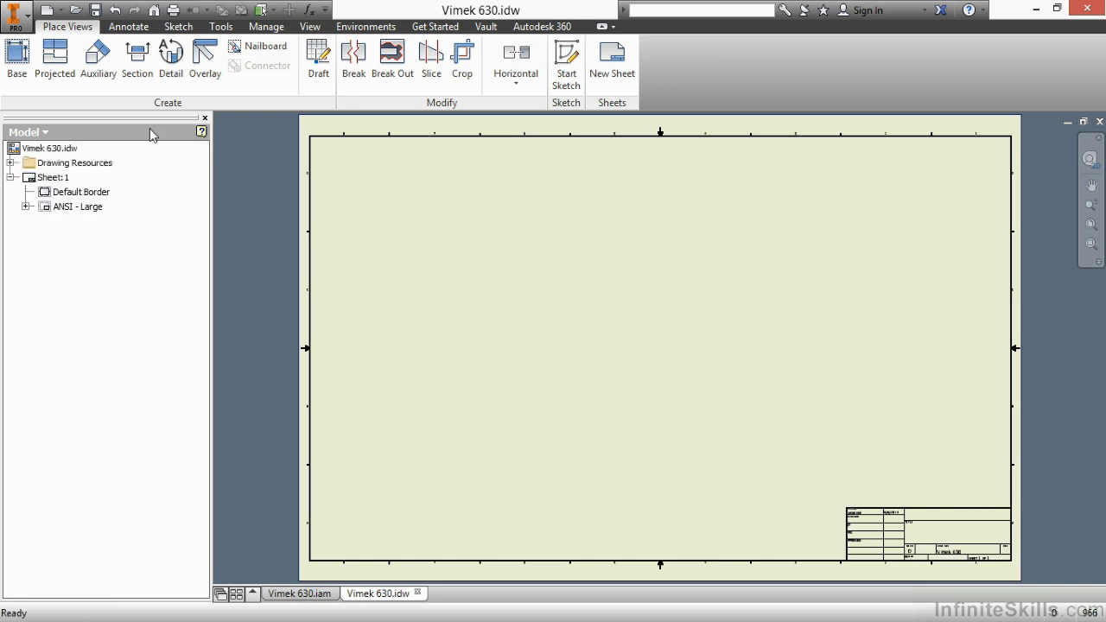
pyautogui.click(17, 59)
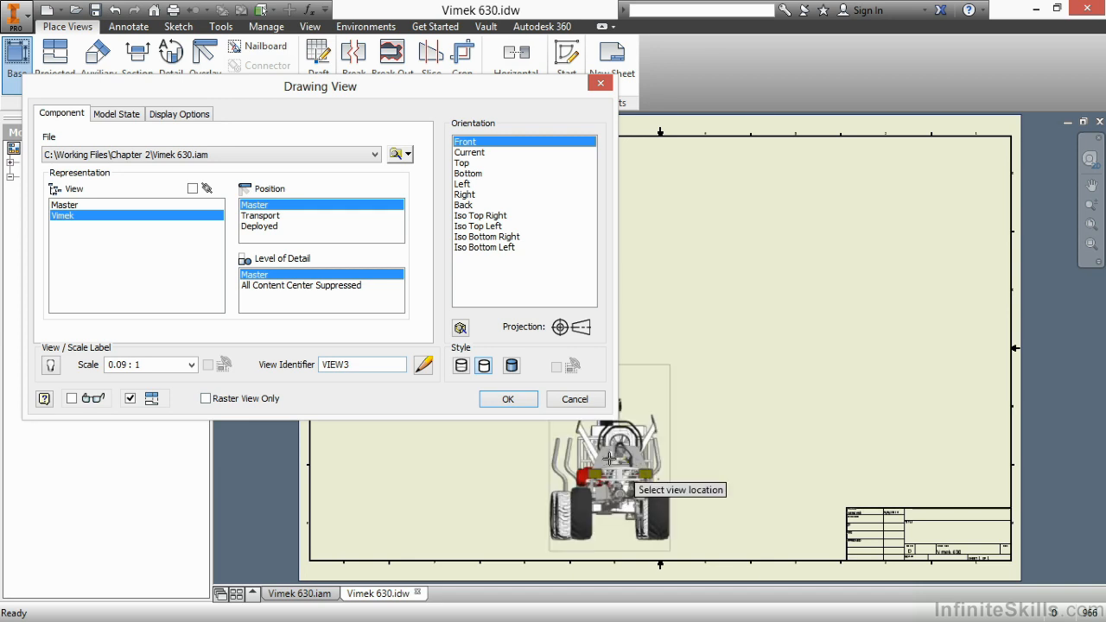
pyautogui.click(465, 194)
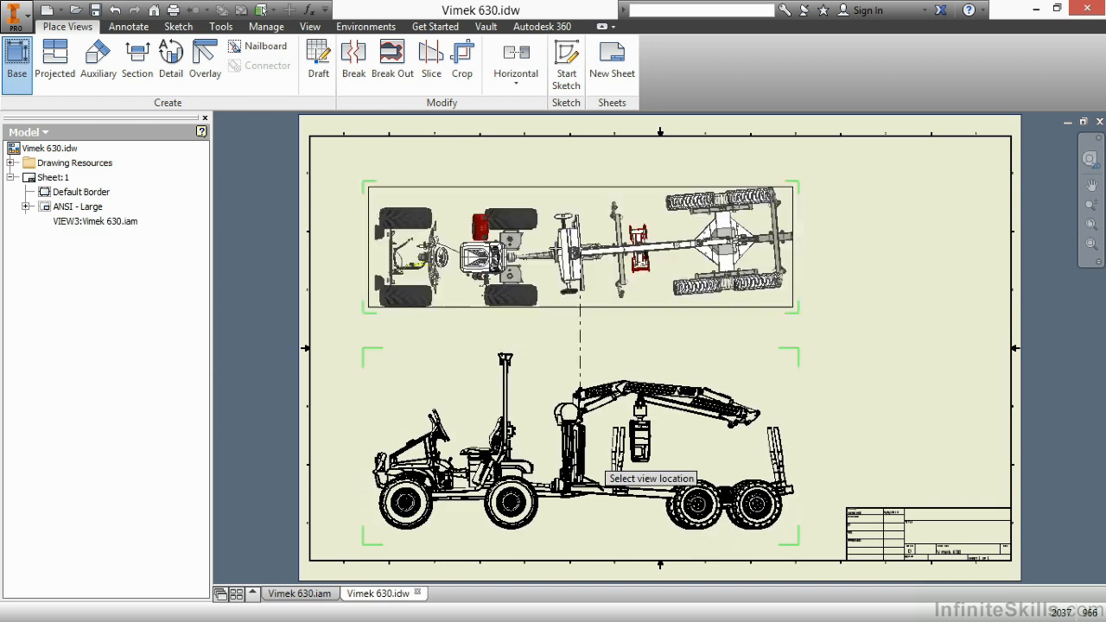
pyautogui.click(56, 62)
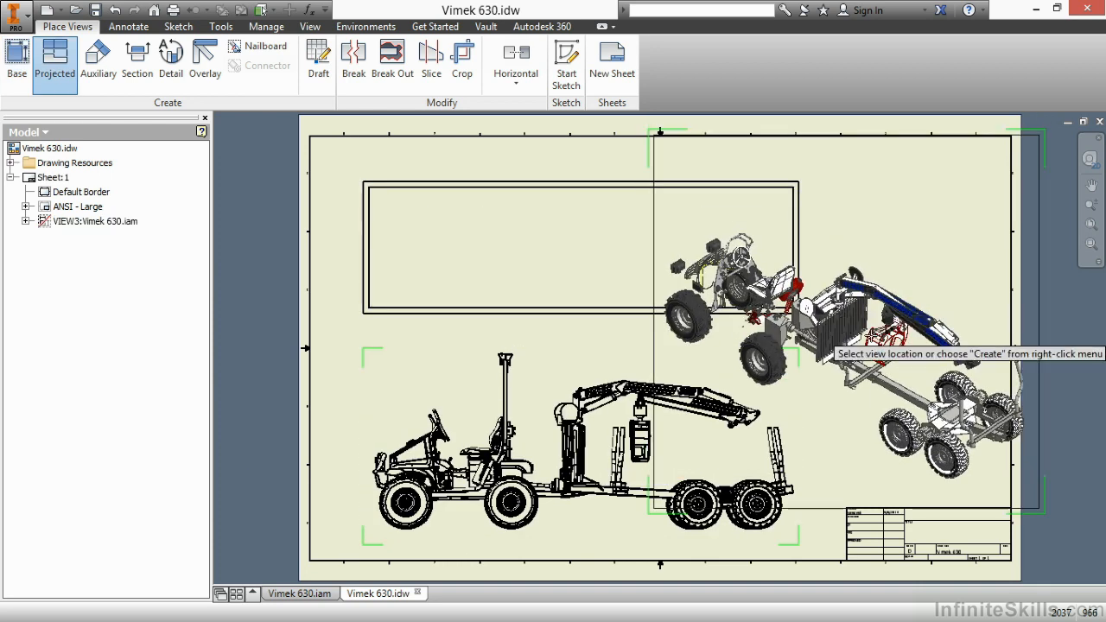
# Step: Place the projected top view above, then make VIEW3 a raster view from the browser
pyautogui.click(919, 338)
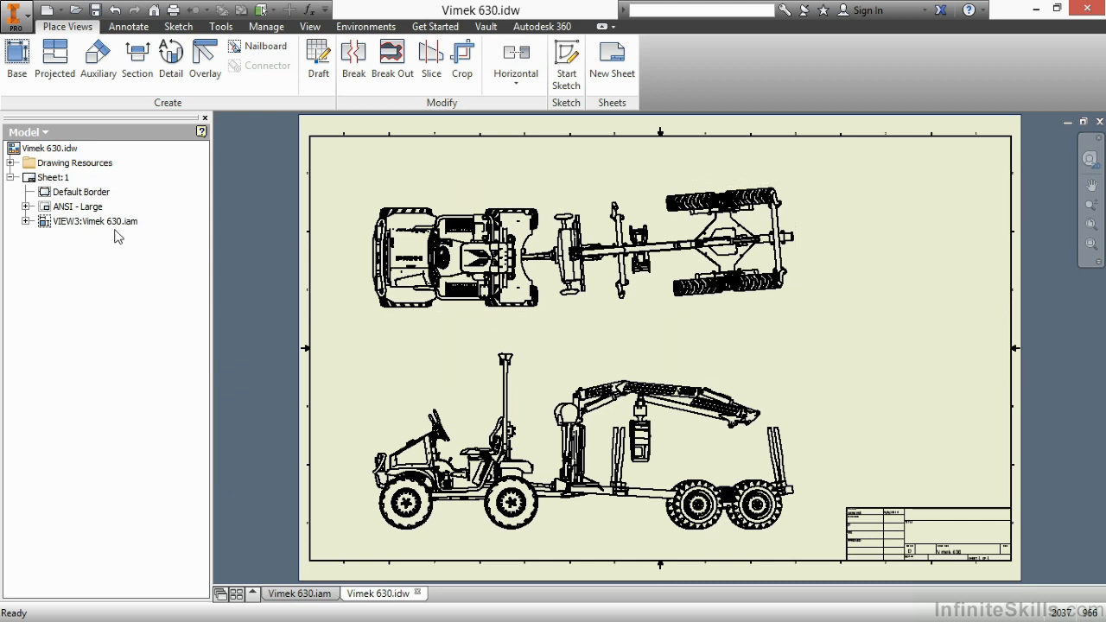
pyautogui.rightClick(95, 221)
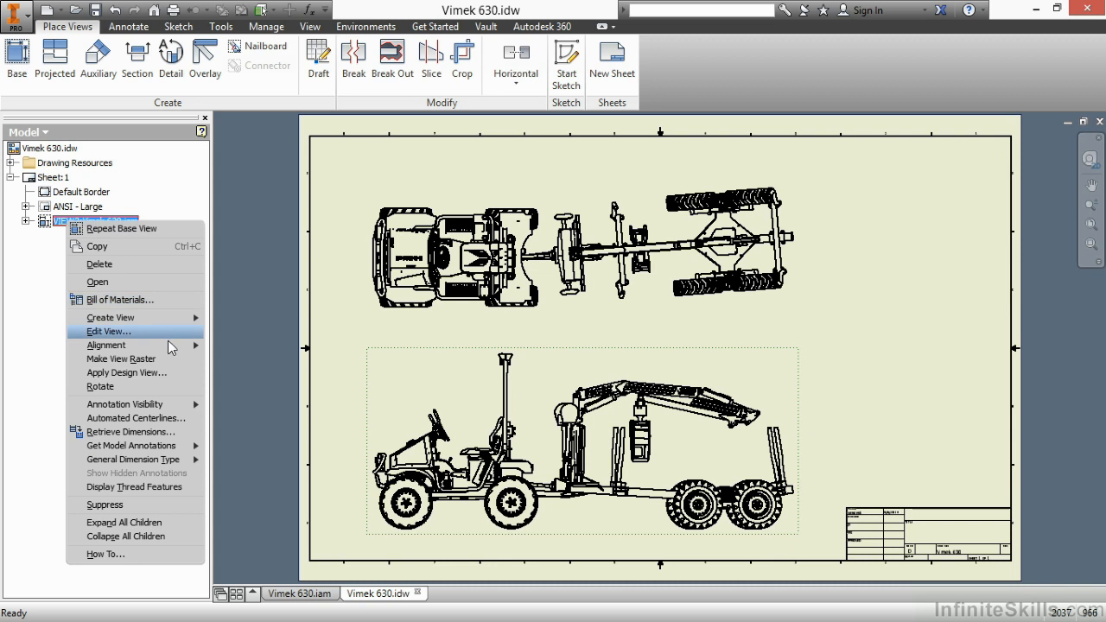
pyautogui.click(121, 358)
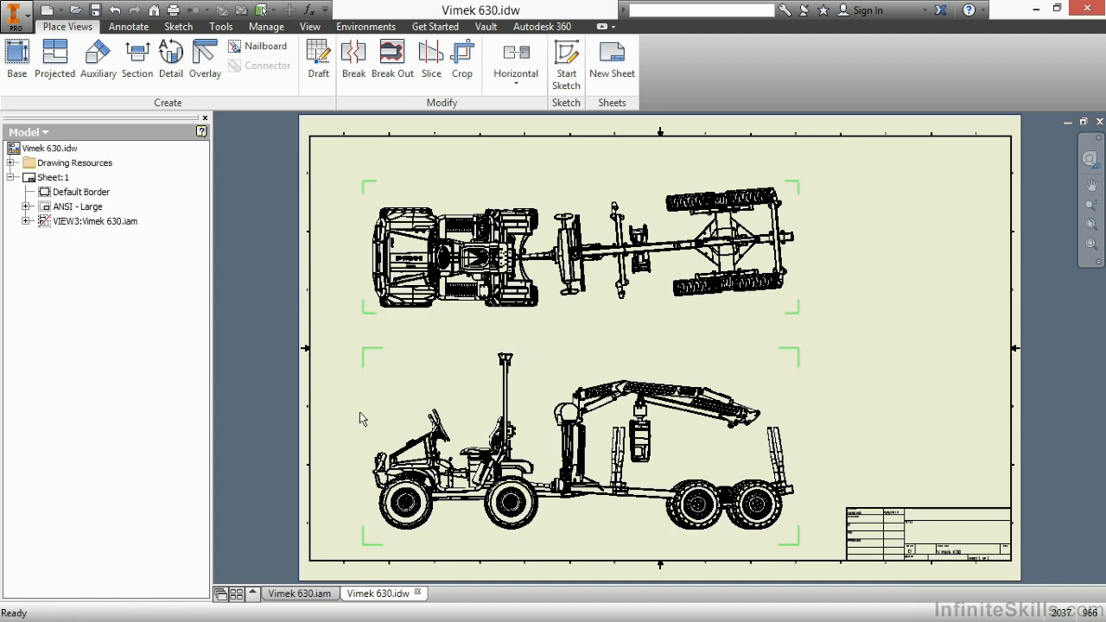
pyautogui.moveTo(342, 339)
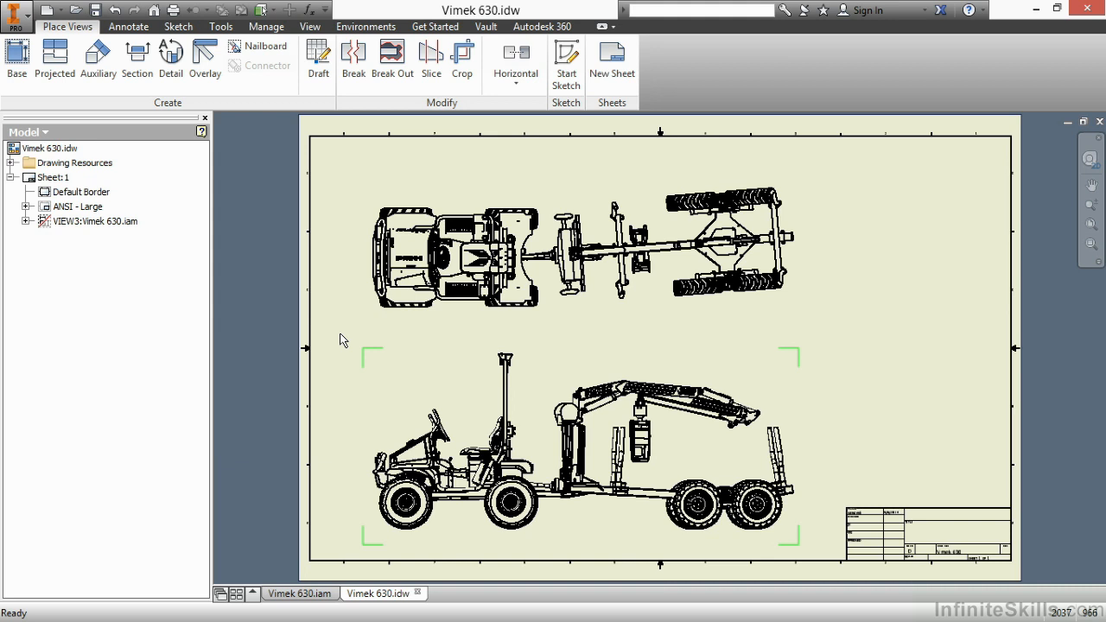
# Step: Switch VIEW3 back to a precise view via Make View Precise in the browser
pyautogui.rightClick(87, 221)
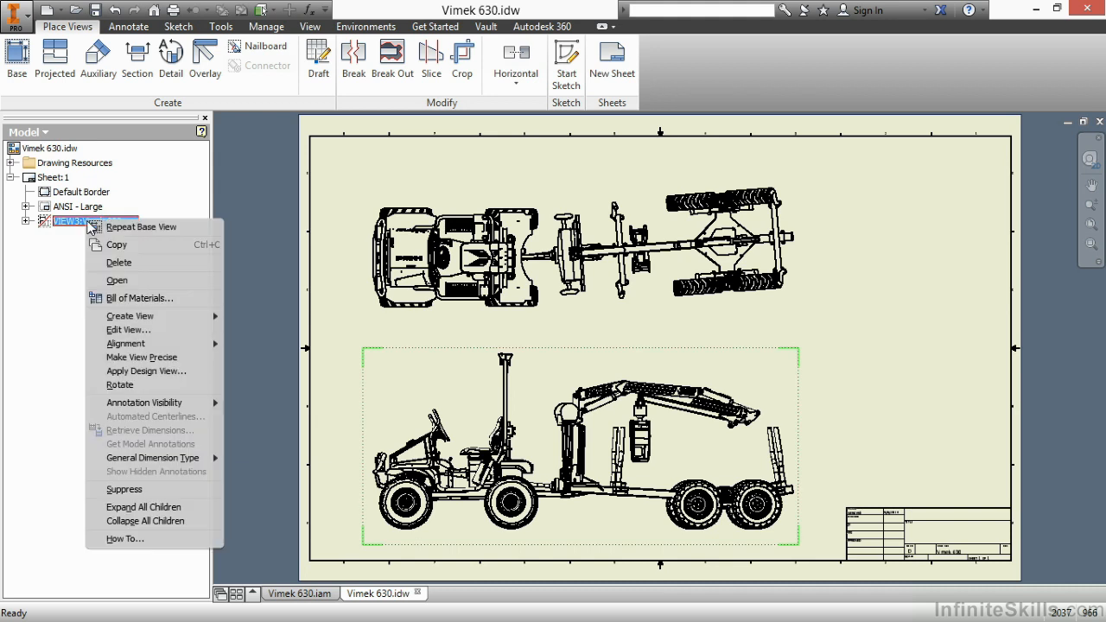
pyautogui.moveTo(147, 356)
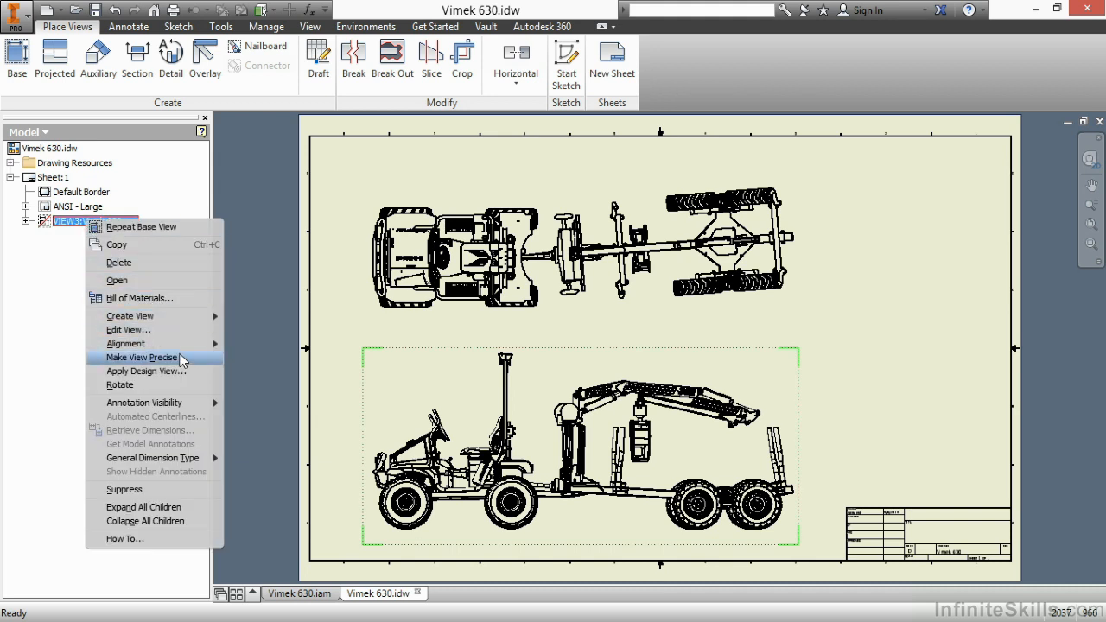
pyautogui.click(141, 356)
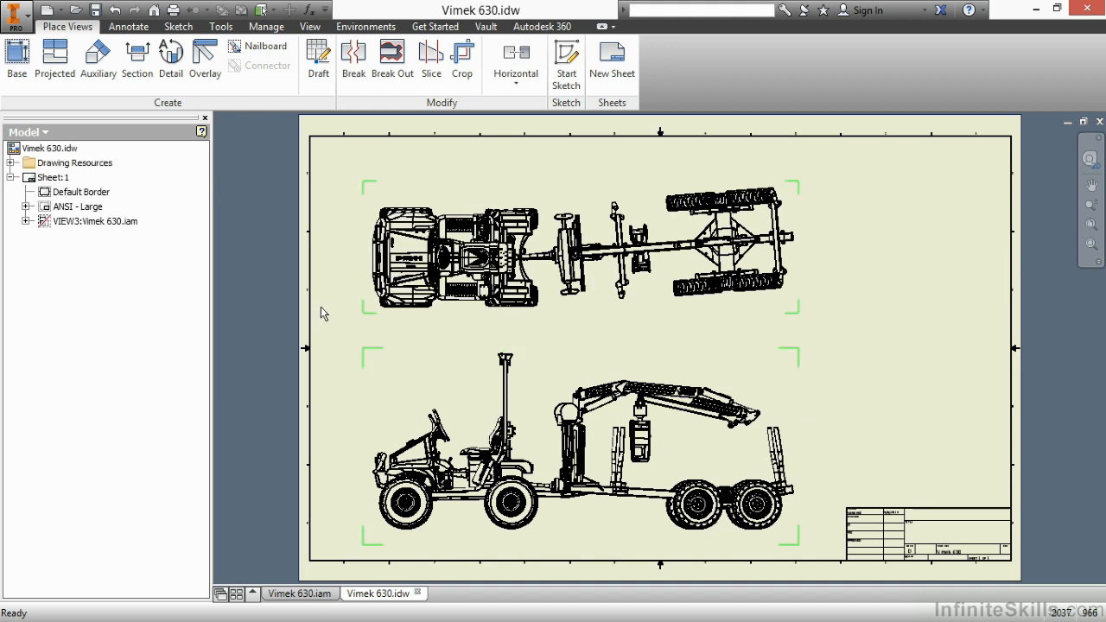
pyautogui.moveTo(867, 336)
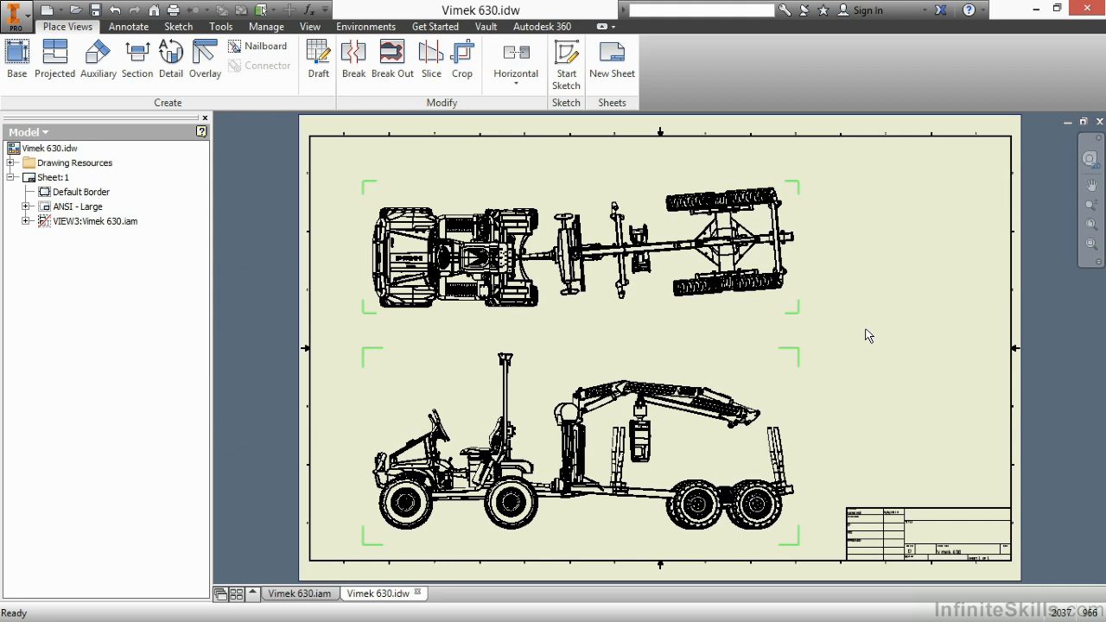
pyautogui.moveTo(819, 340)
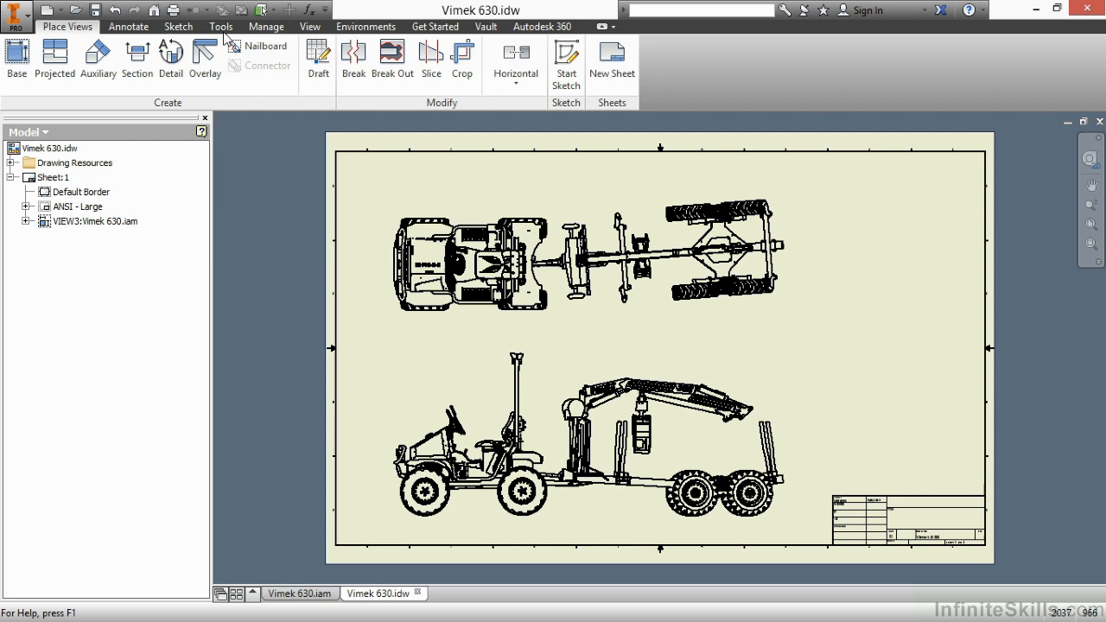
pyautogui.click(221, 26)
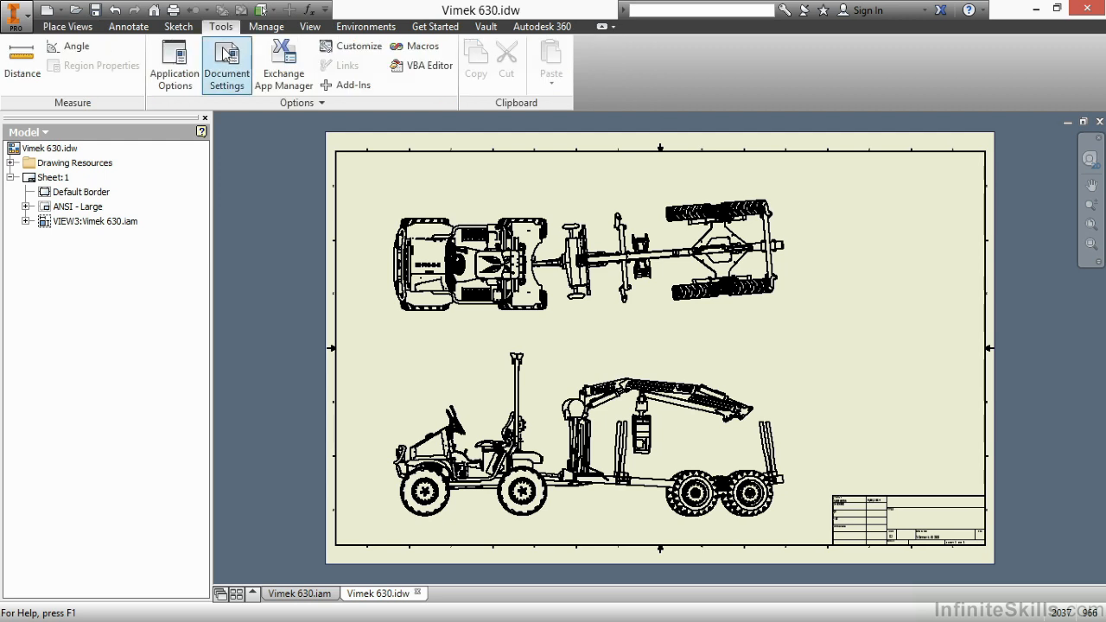
pyautogui.click(227, 66)
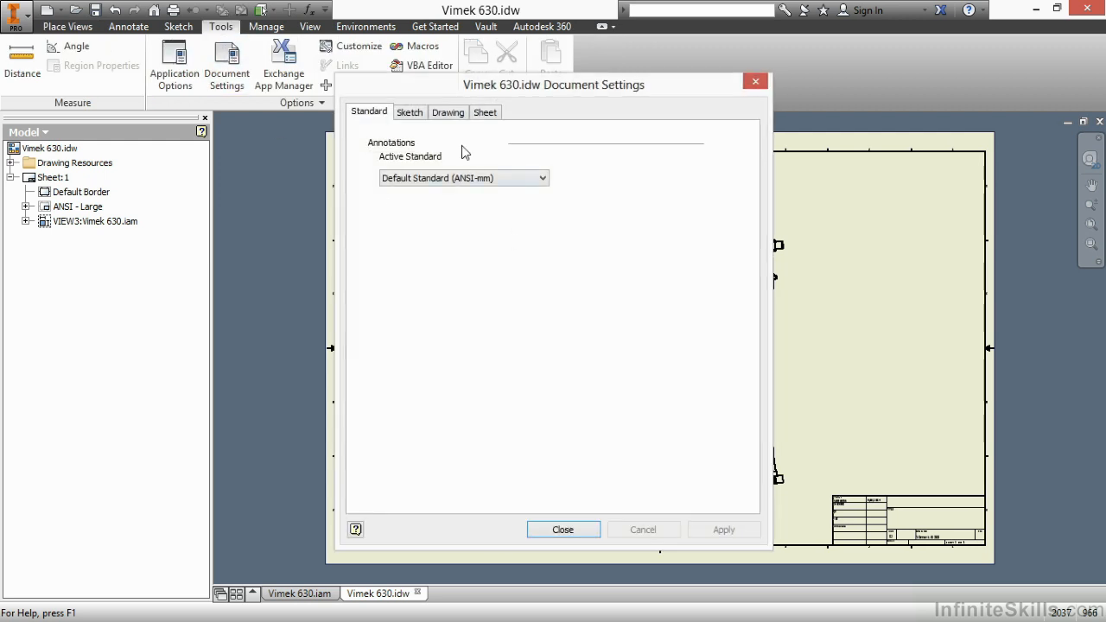
pyautogui.click(448, 111)
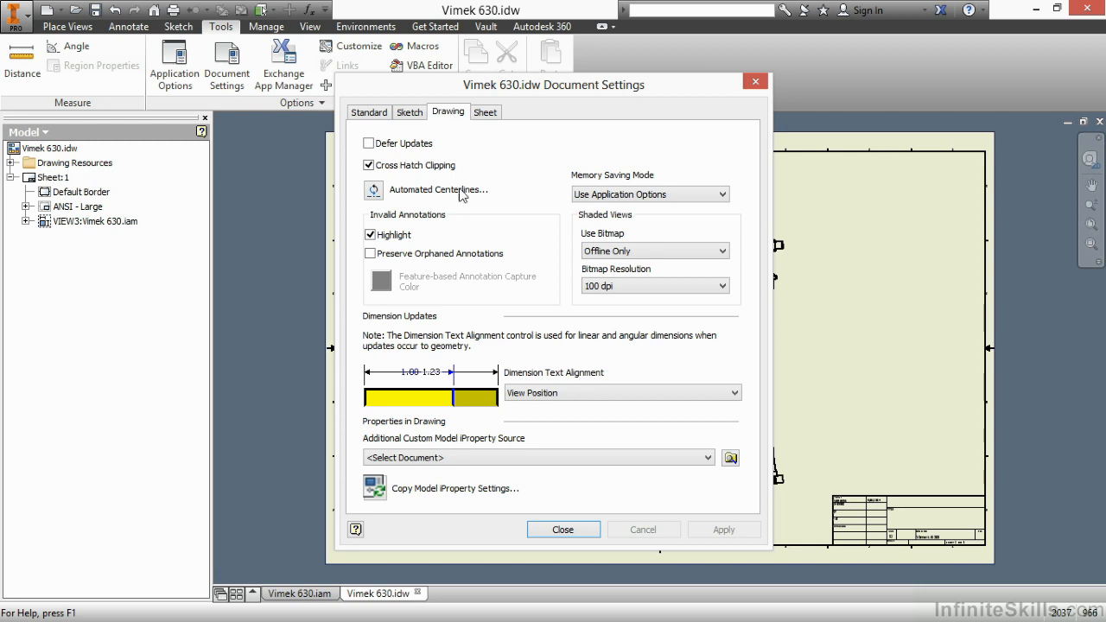
pyautogui.moveTo(619, 232)
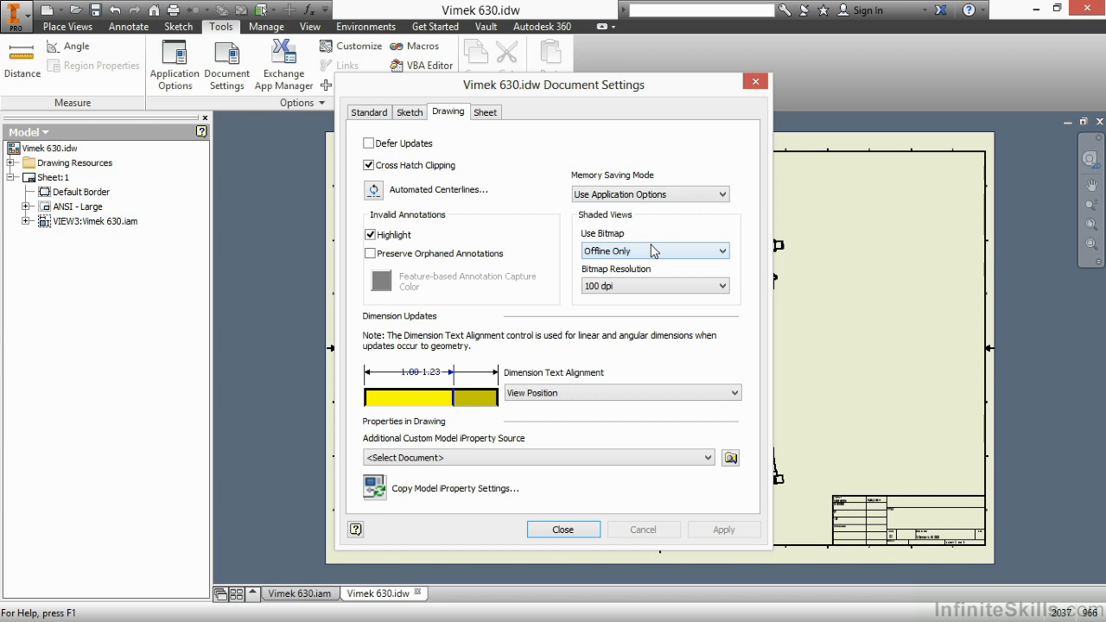
pyautogui.moveTo(612, 250)
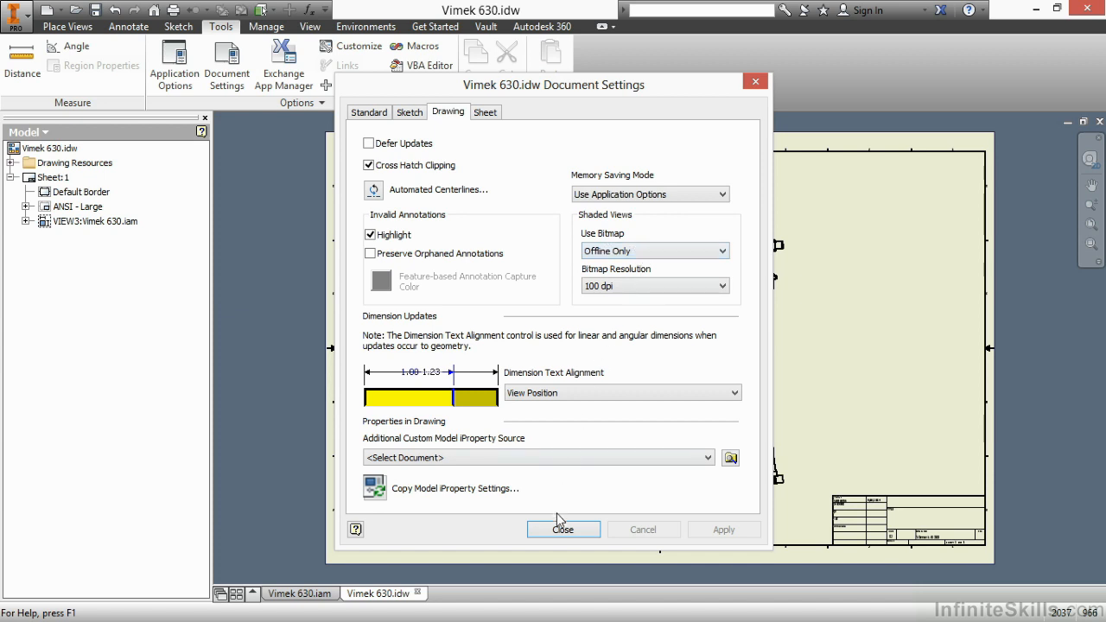
pyautogui.click(564, 529)
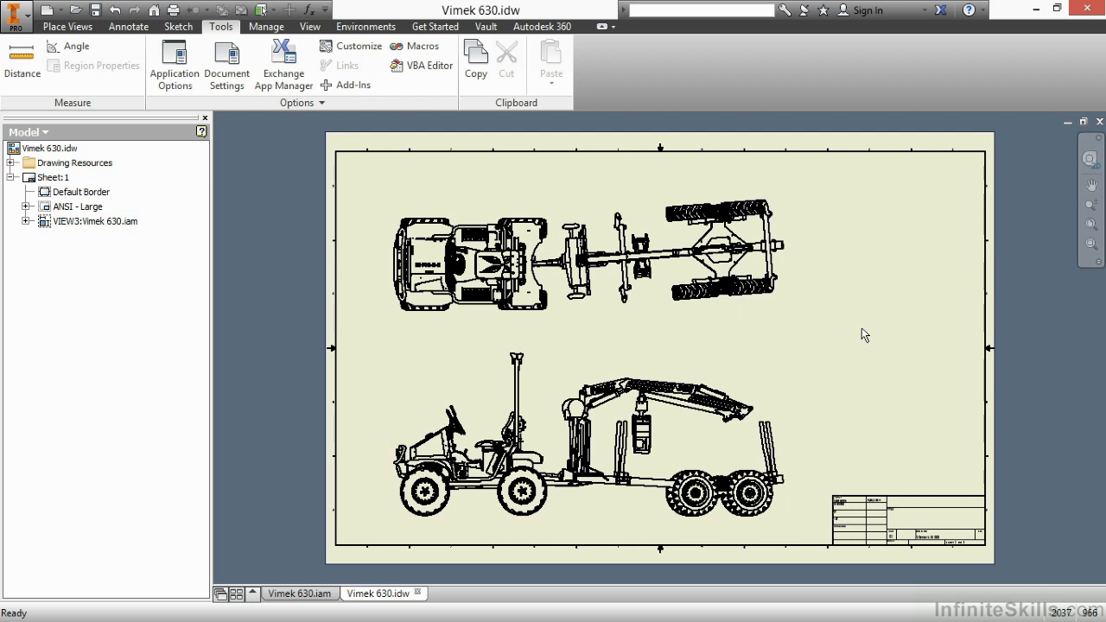